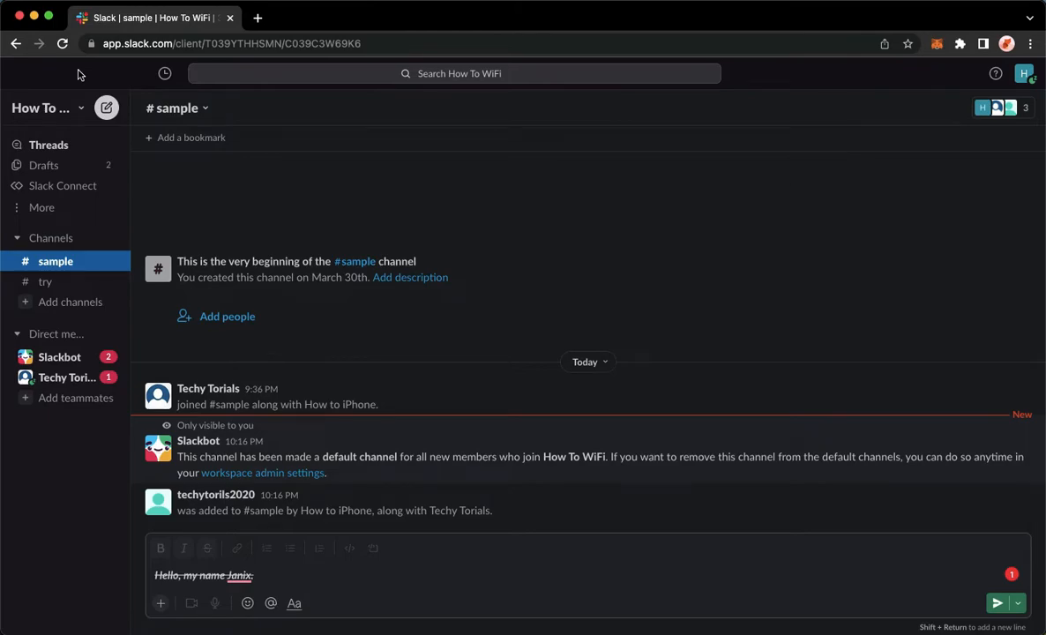
{"action": "mouse_move", "coordinate": [41, 108]}
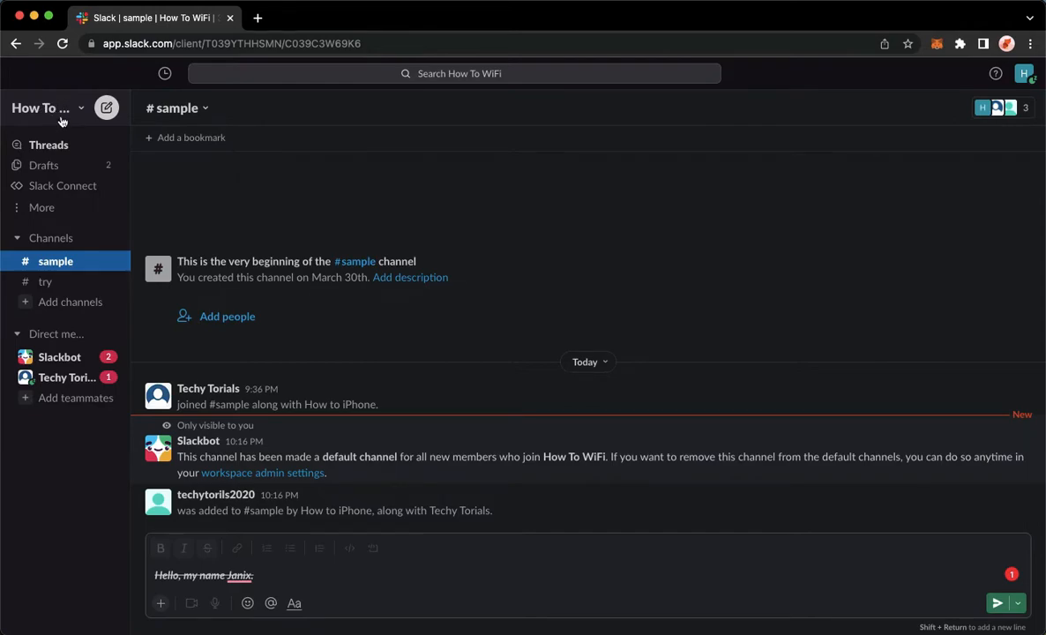
{"action": "mouse_move", "coordinate": [46, 115]}
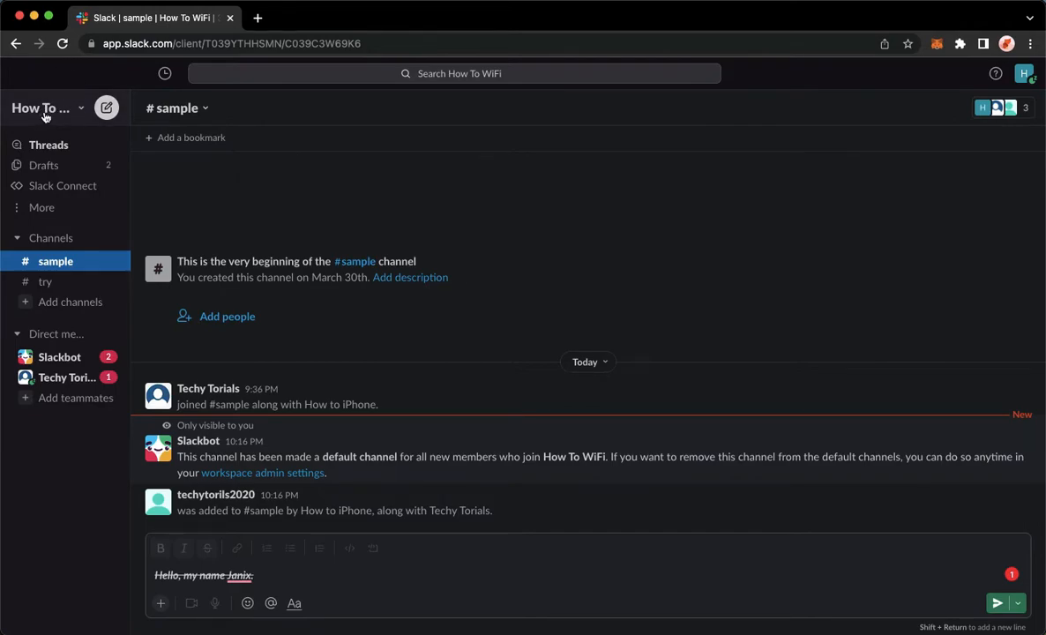
Open the How To WiFi workspace dropdown to reveal 'Sign out of How To WiFi'.
{"action": "left_click", "coordinate": [44, 107]}
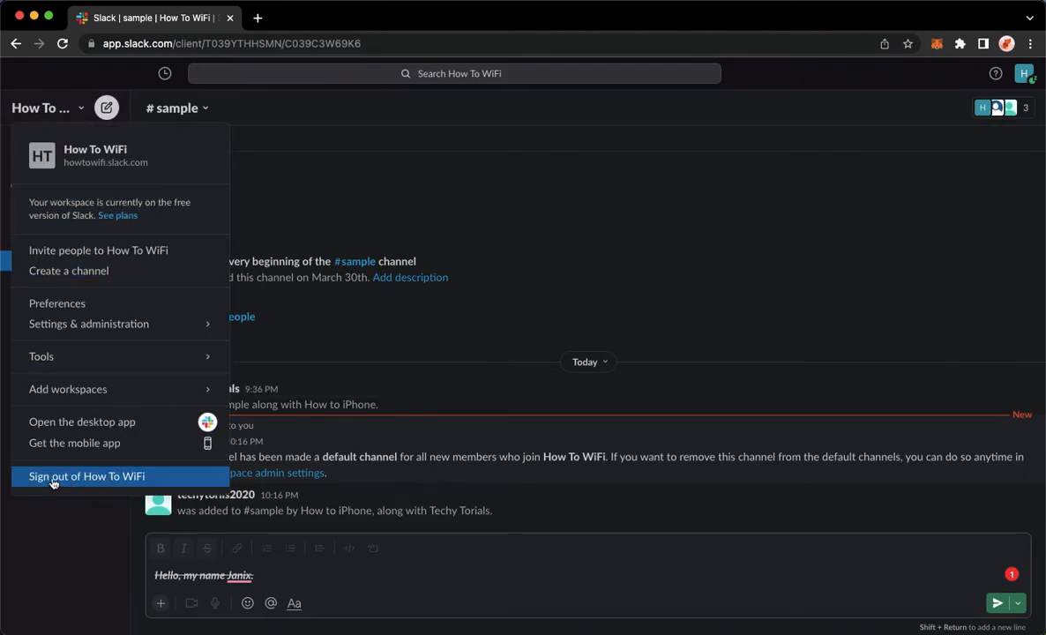
{"action": "mouse_move", "coordinate": [116, 485]}
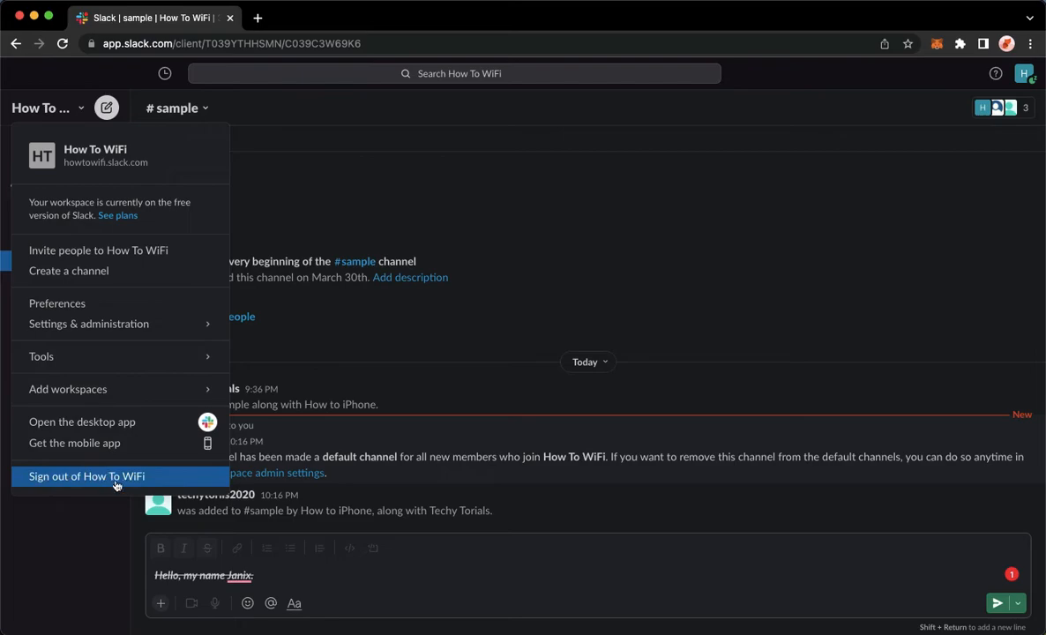